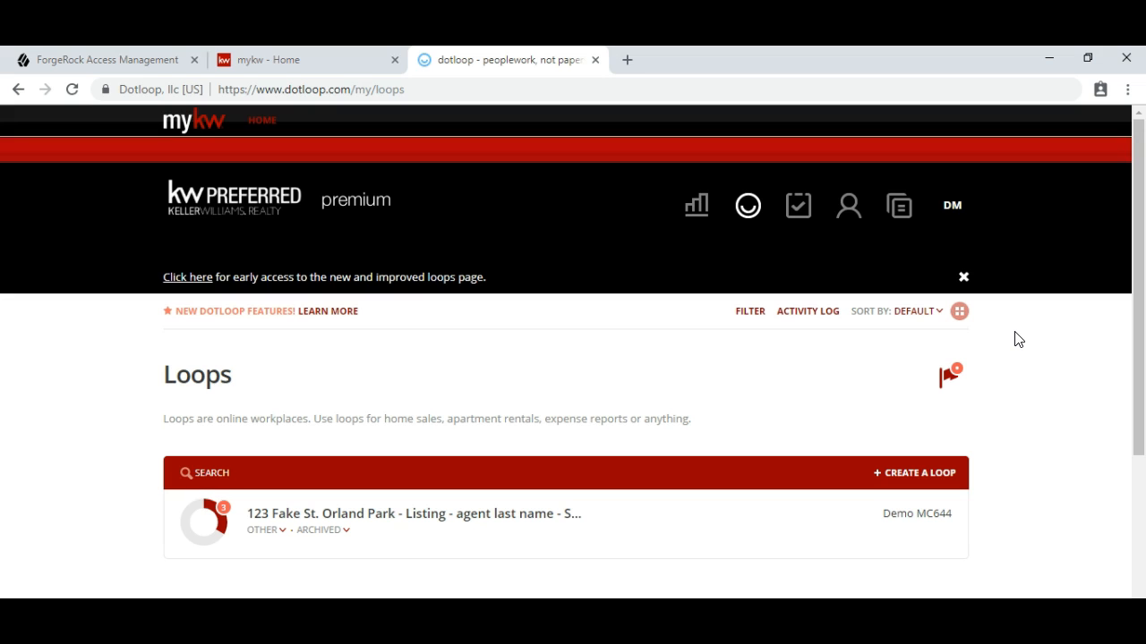
pyautogui.moveTo(958, 310)
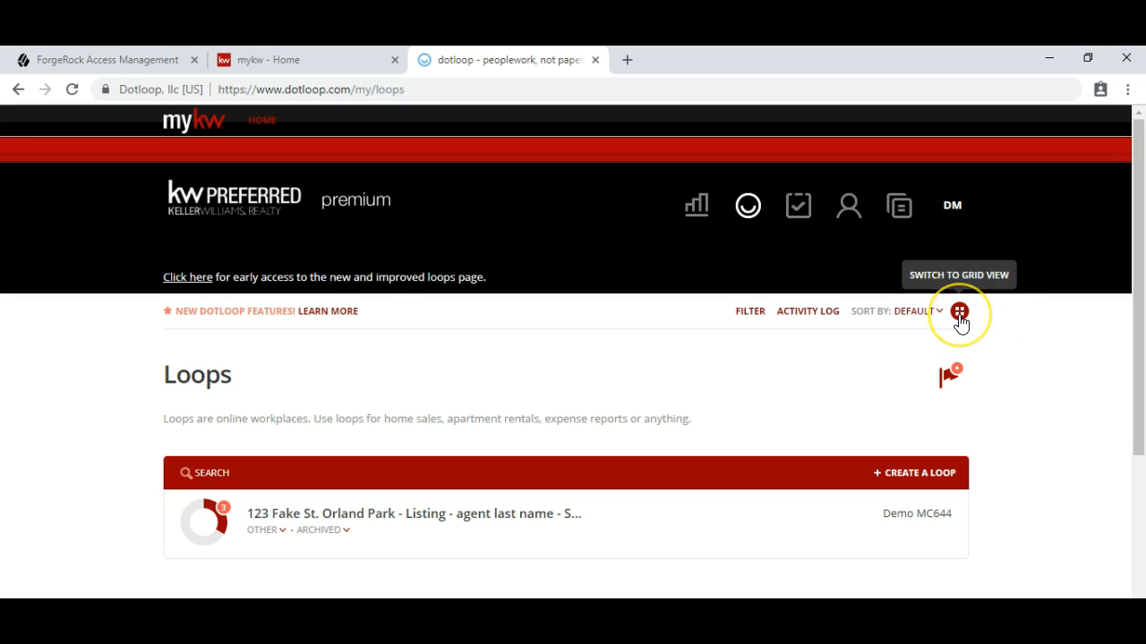
# Step: Start a new loop and pick the LISTING LOOP TEMPLATE - MORE template
pyautogui.click(958, 313)
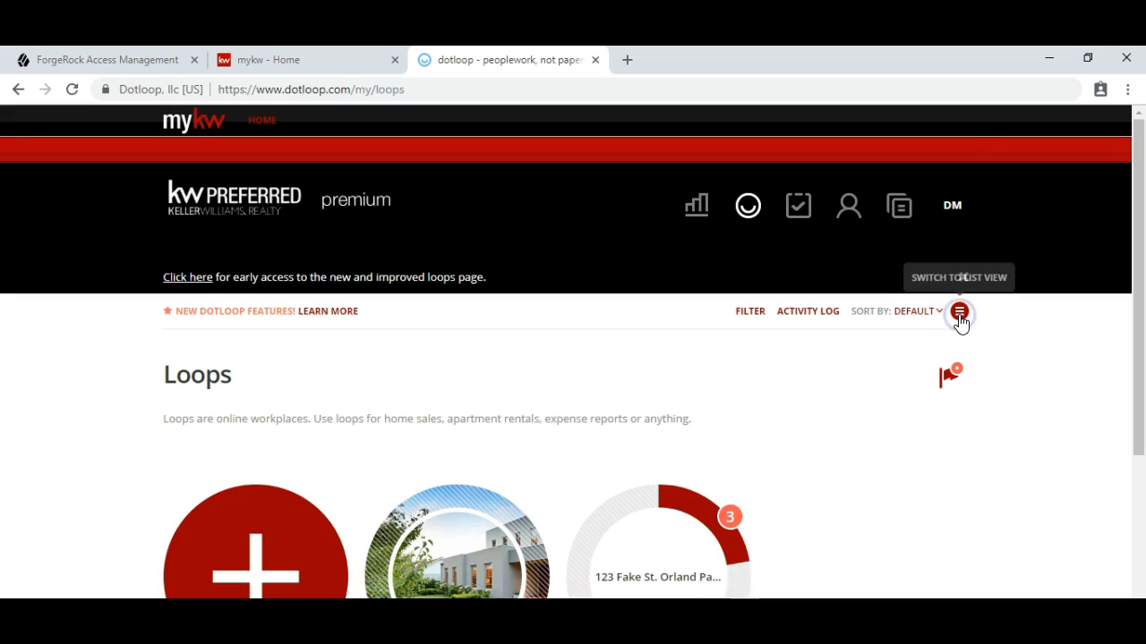
pyautogui.click(959, 312)
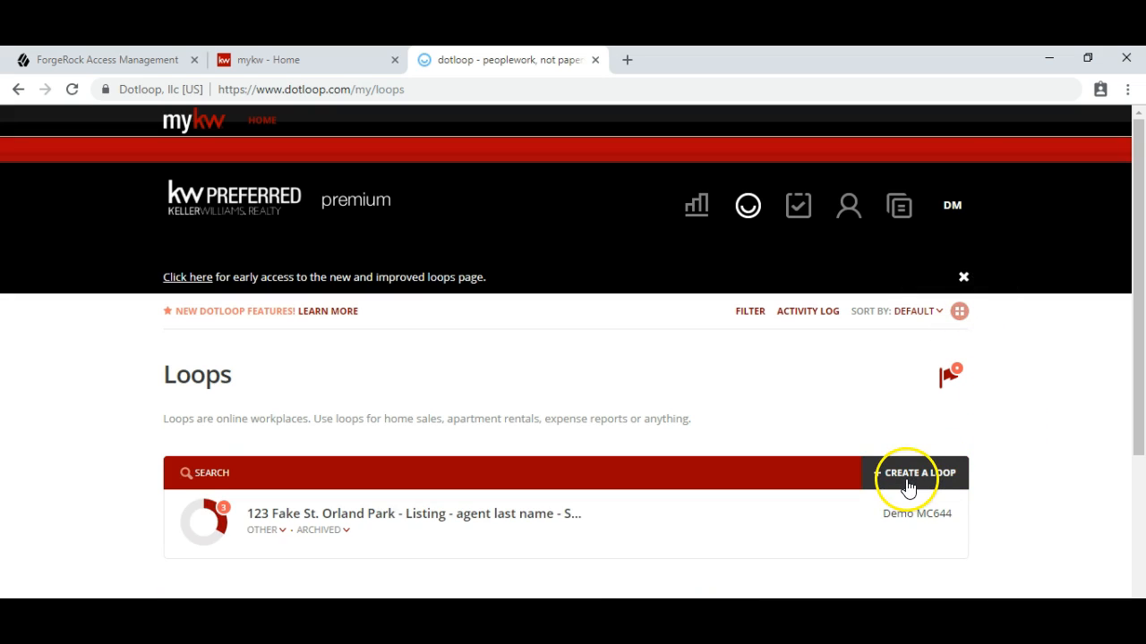
pyautogui.click(919, 473)
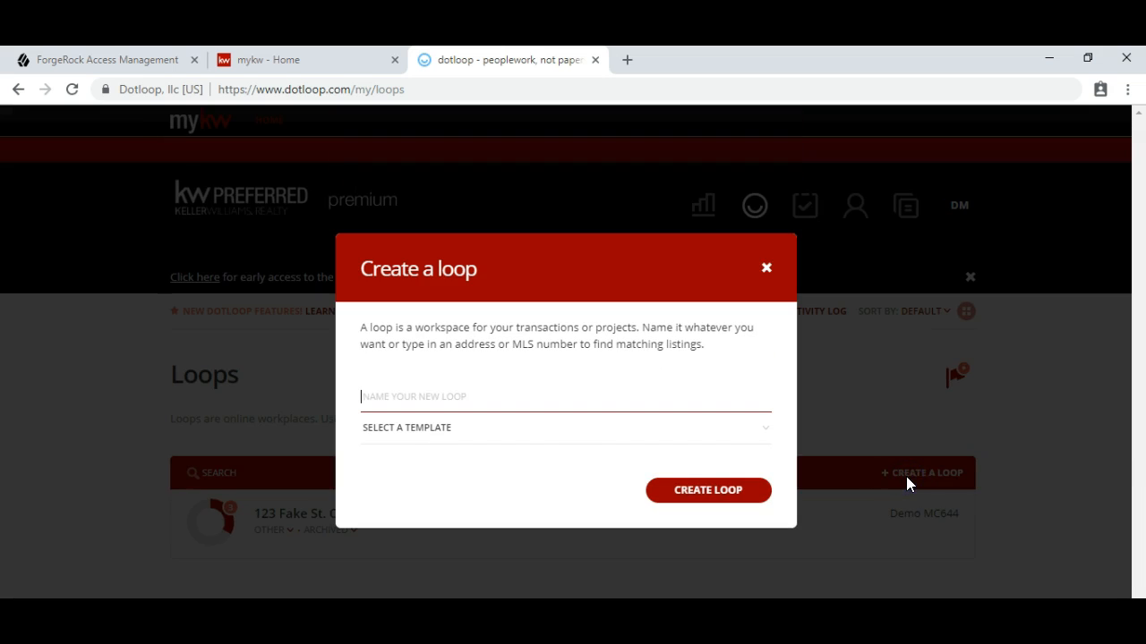
pyautogui.click(417, 396)
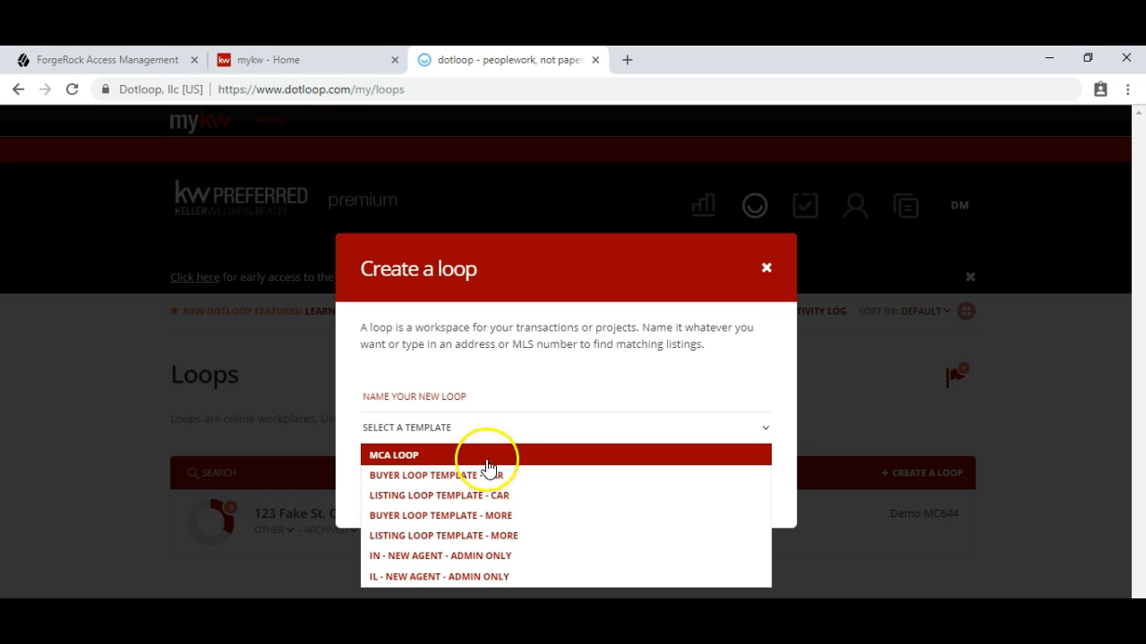
pyautogui.moveTo(501, 495)
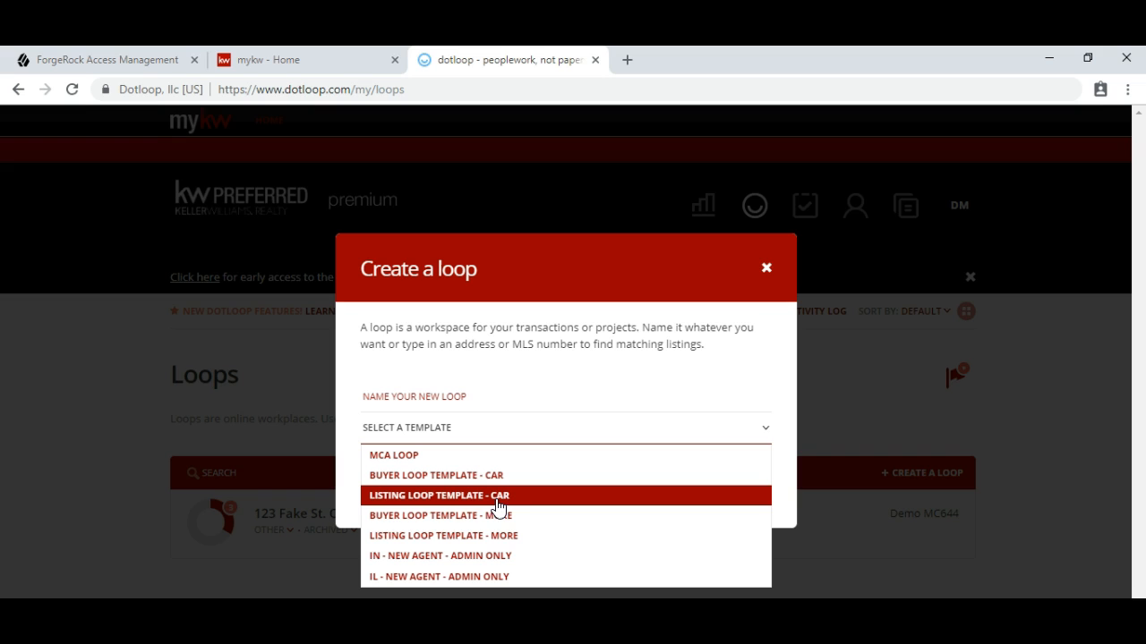
pyautogui.moveTo(506, 535)
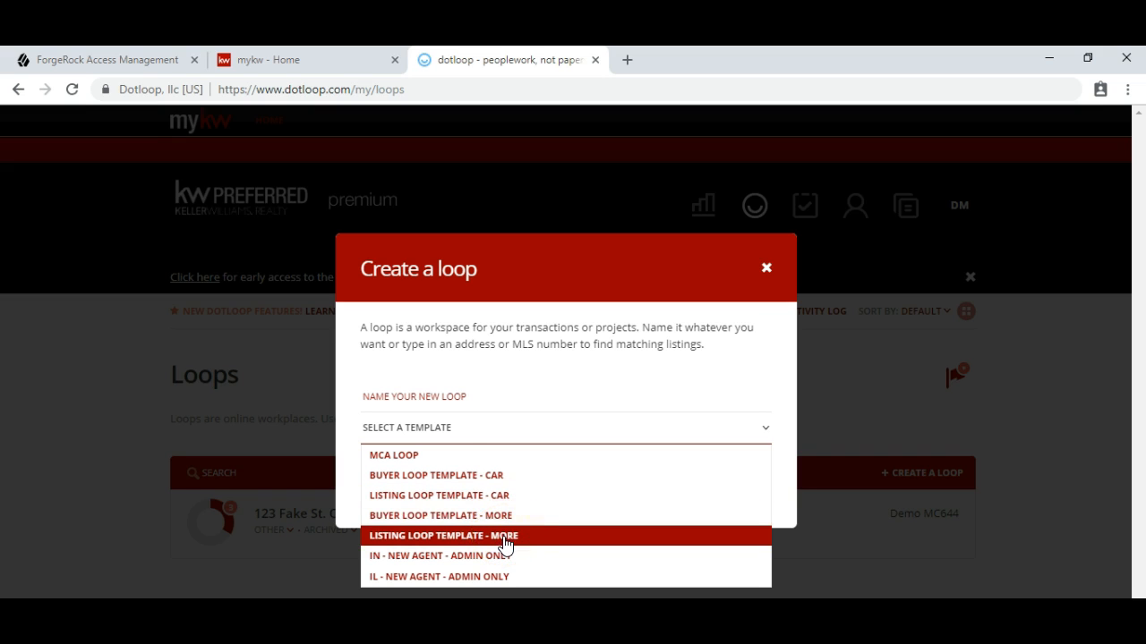
pyautogui.click(440, 536)
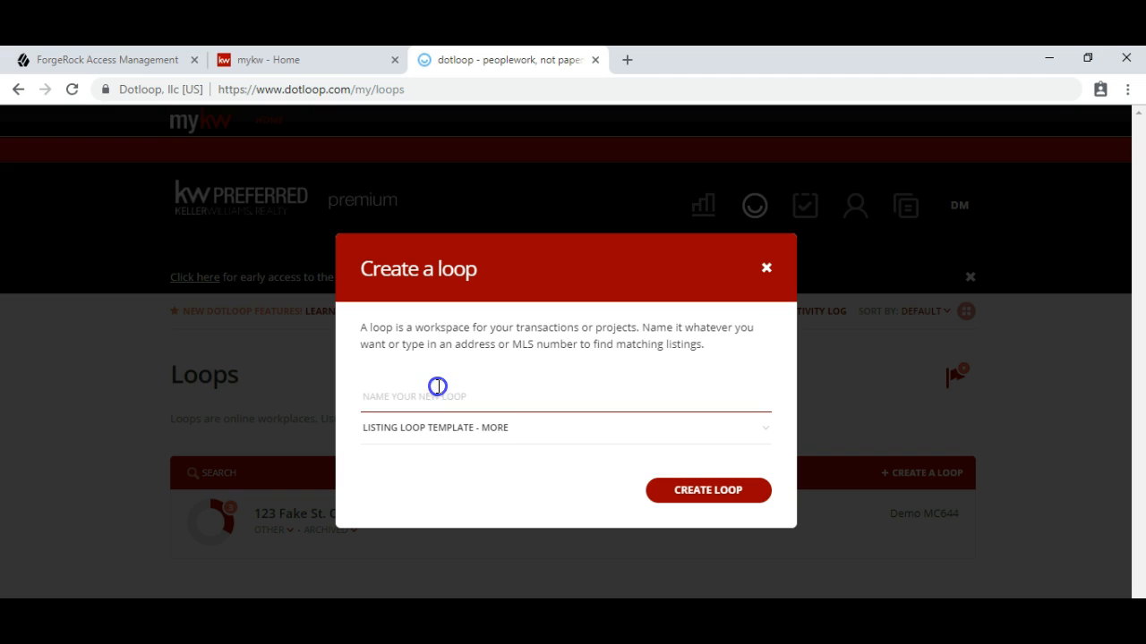
# Step: Fill the loop name with the pattern 'Address - Transaction type - agent name - client name'
pyautogui.click(437, 395)
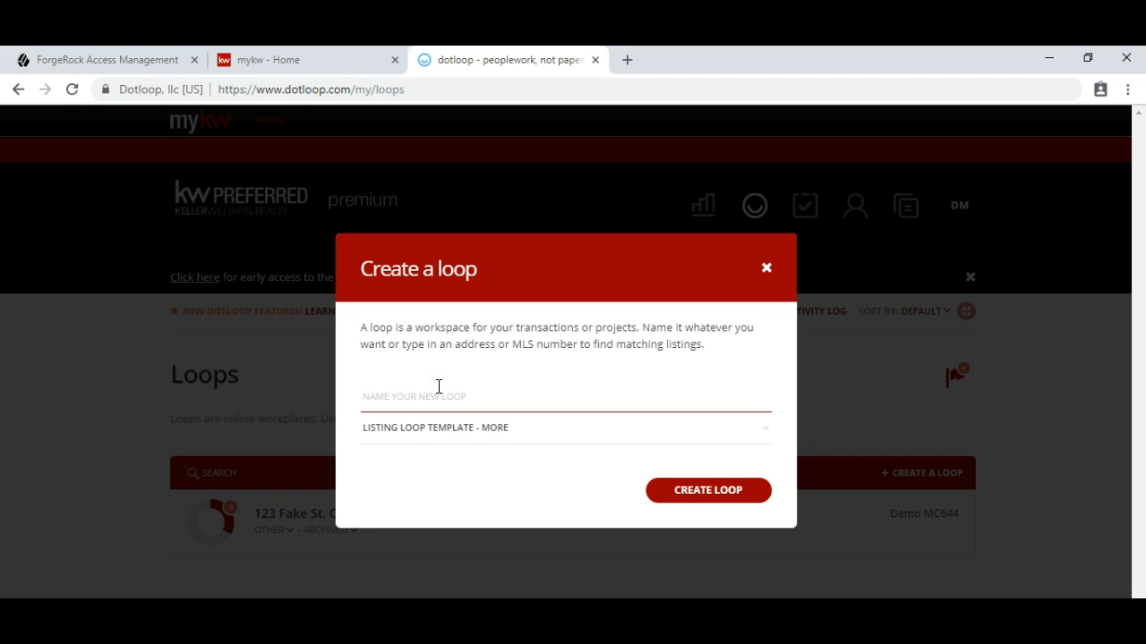
pyautogui.click(438, 395)
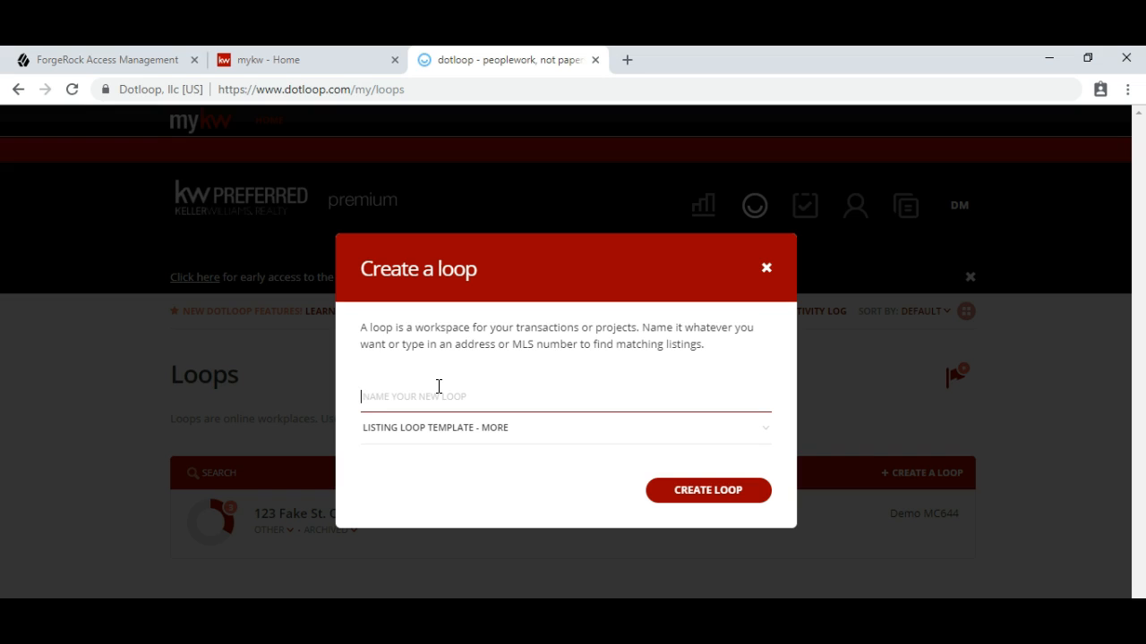
pyautogui.write('Address')
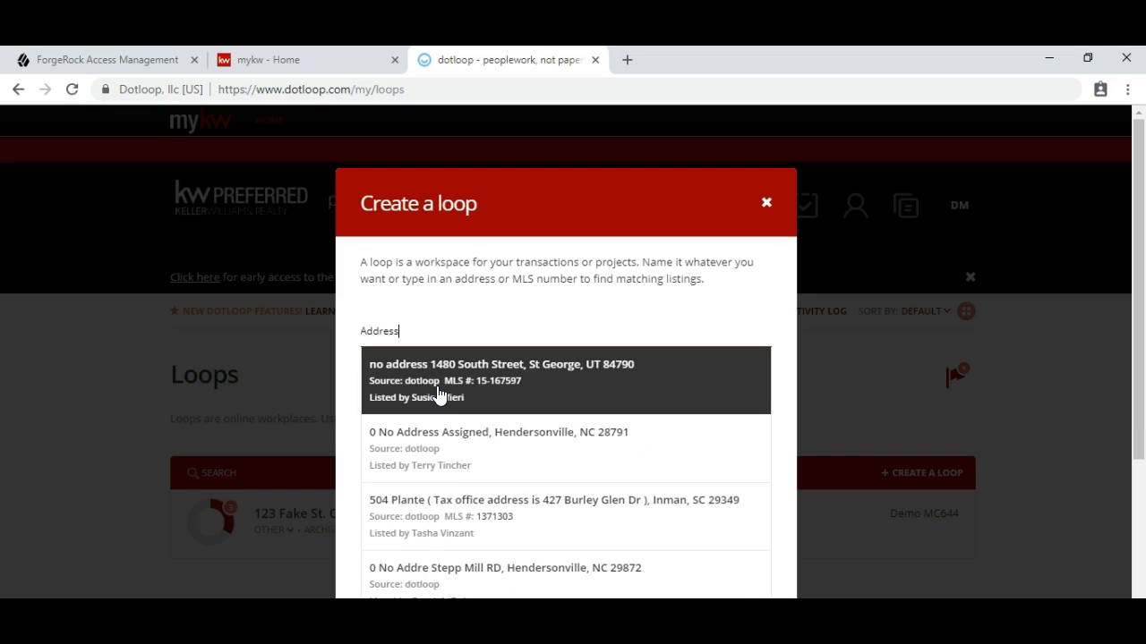
pyautogui.write('-')
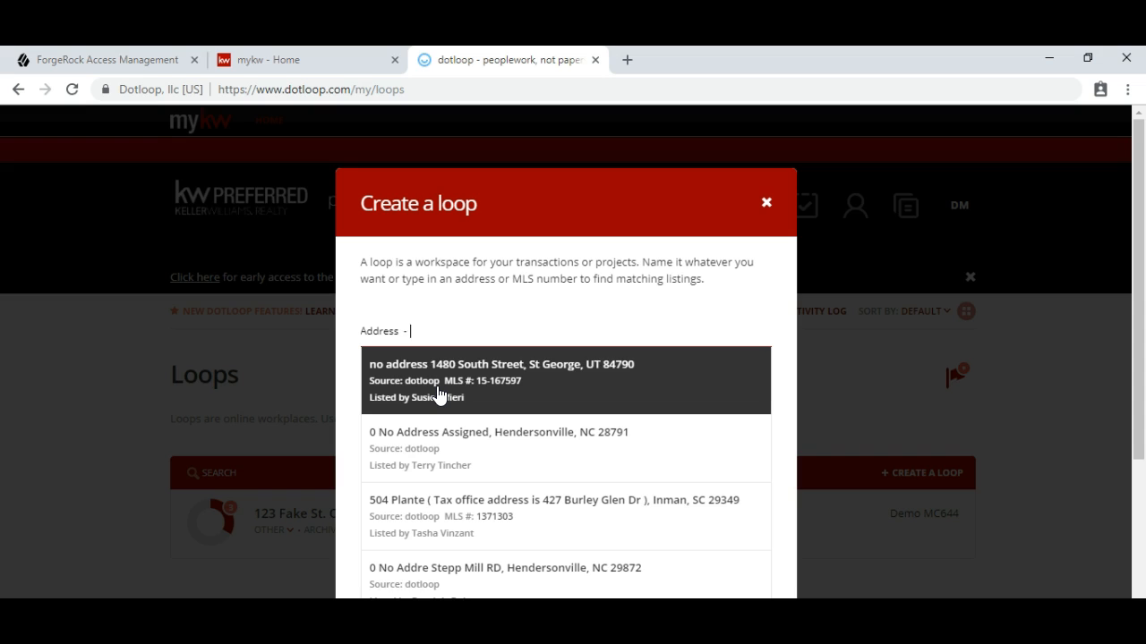
pyautogui.write('Transaction')
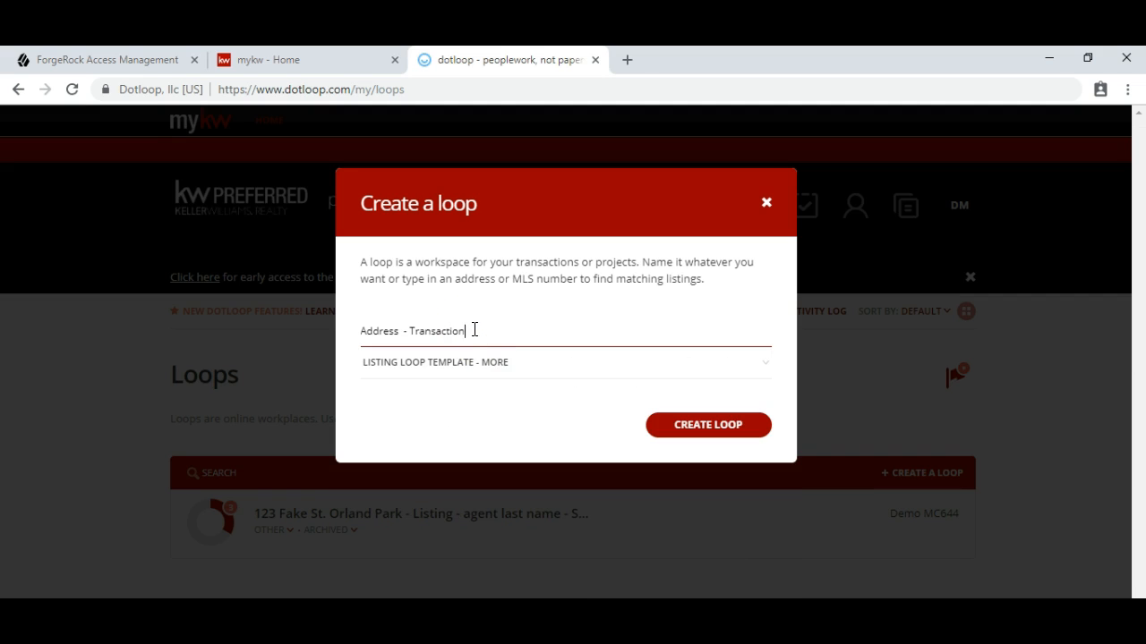
pyautogui.write('type -')
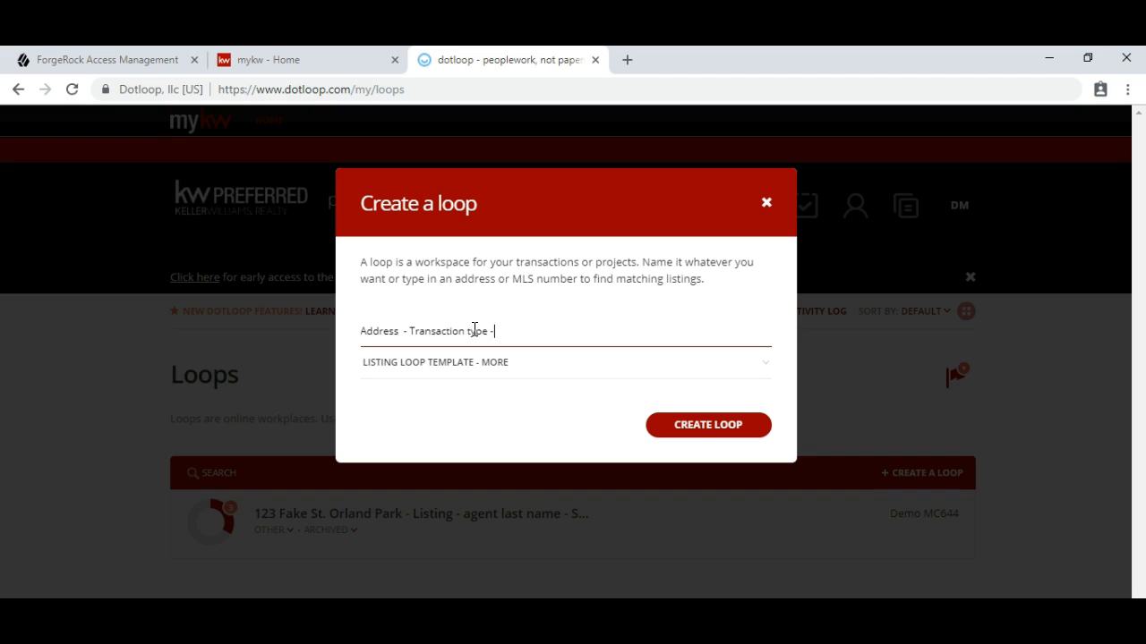
pyautogui.write('agent')
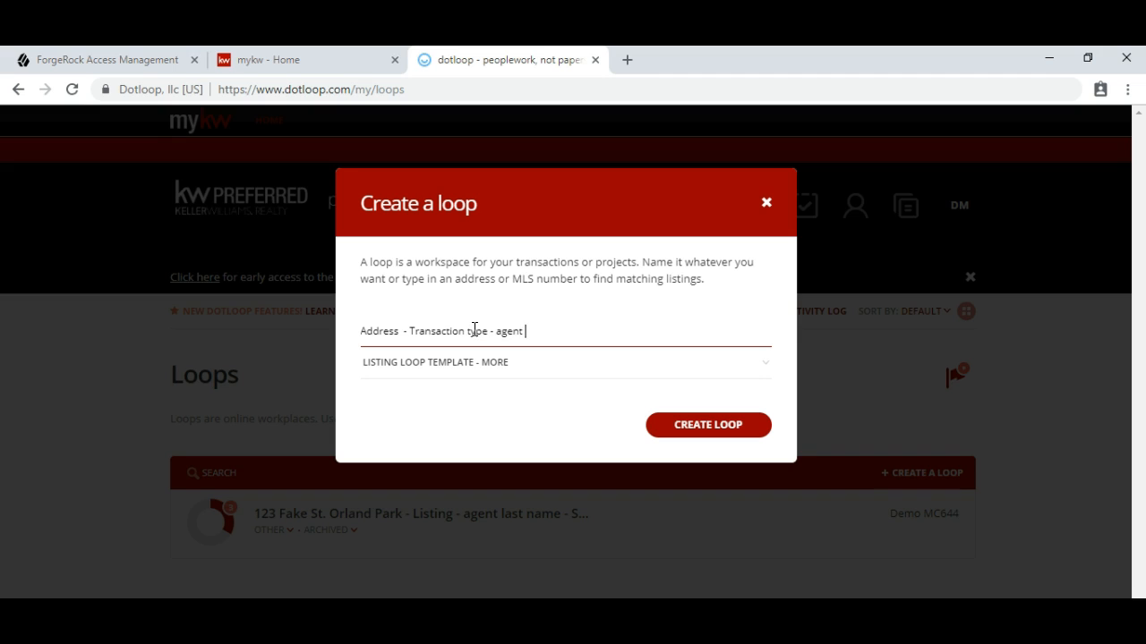
pyautogui.write('name - client')
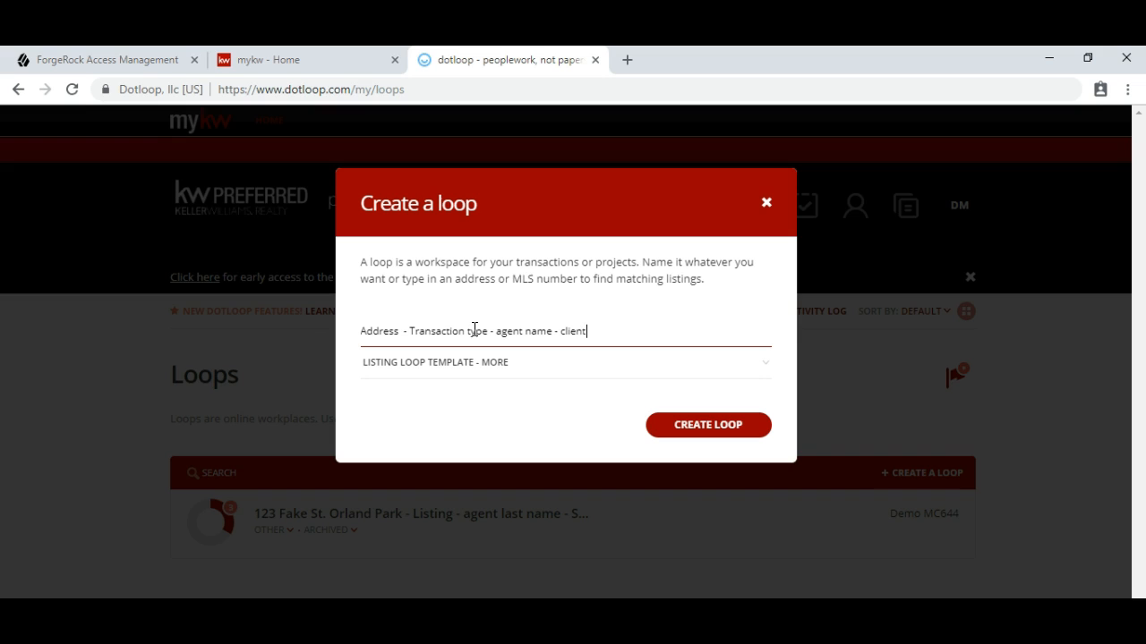
pyautogui.write('name')
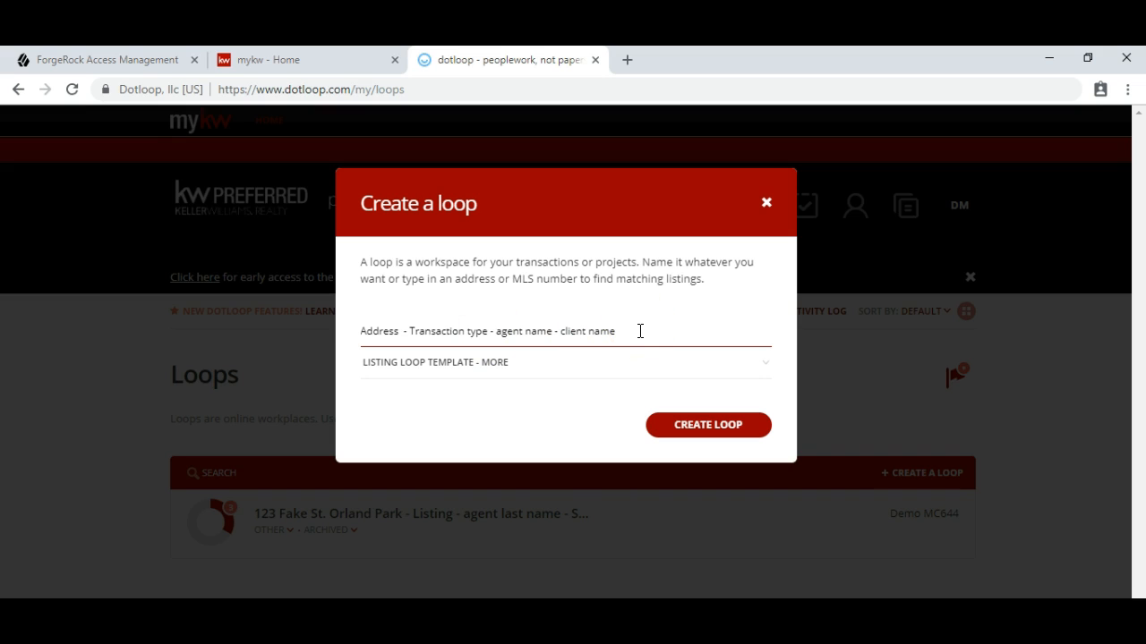
pyautogui.moveTo(631, 334)
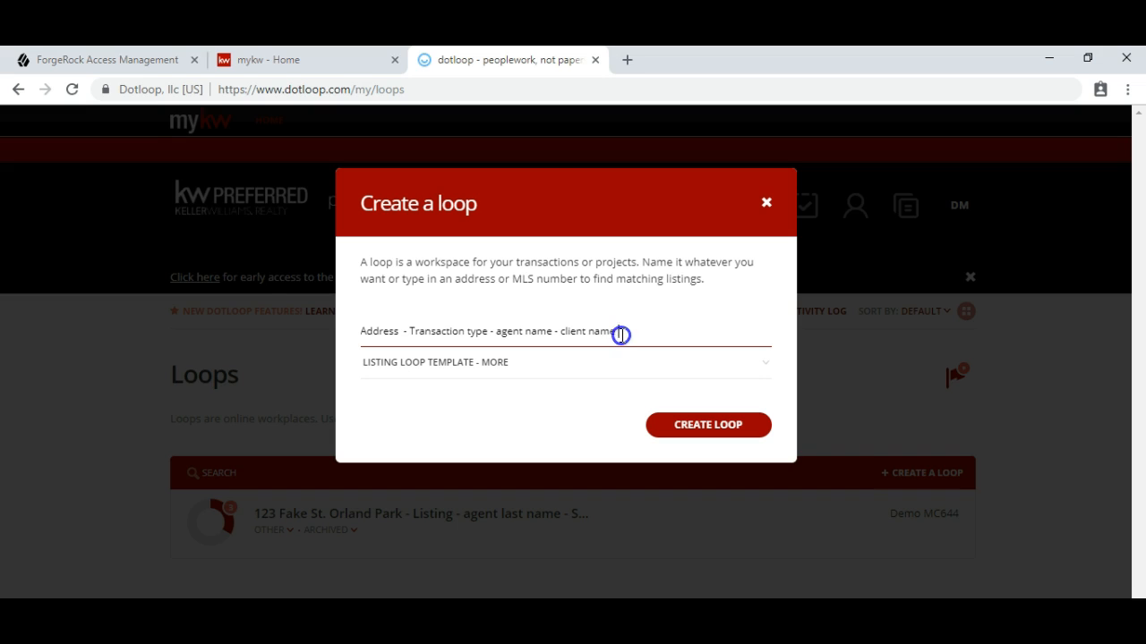
# Step: Replace the placeholder name with '457 Fake St. Orland Park, IL - Listing - Ziemba - Sam Seller'
pyautogui.tripleClick(488, 330)
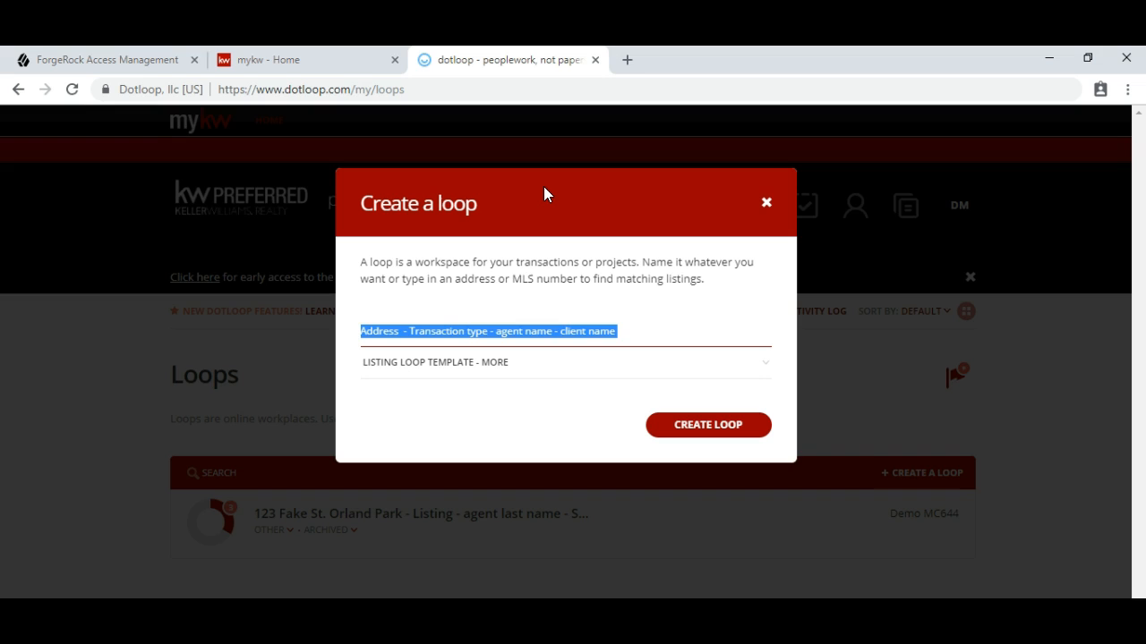
pyautogui.write('457 Fake St. O')
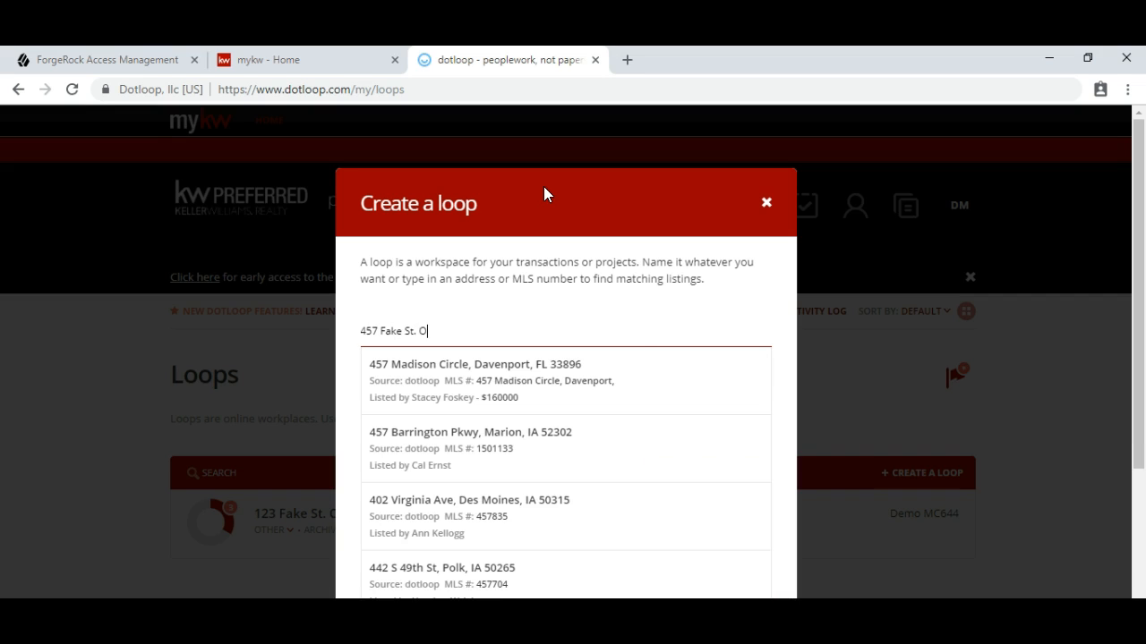
pyautogui.write('rland Par')
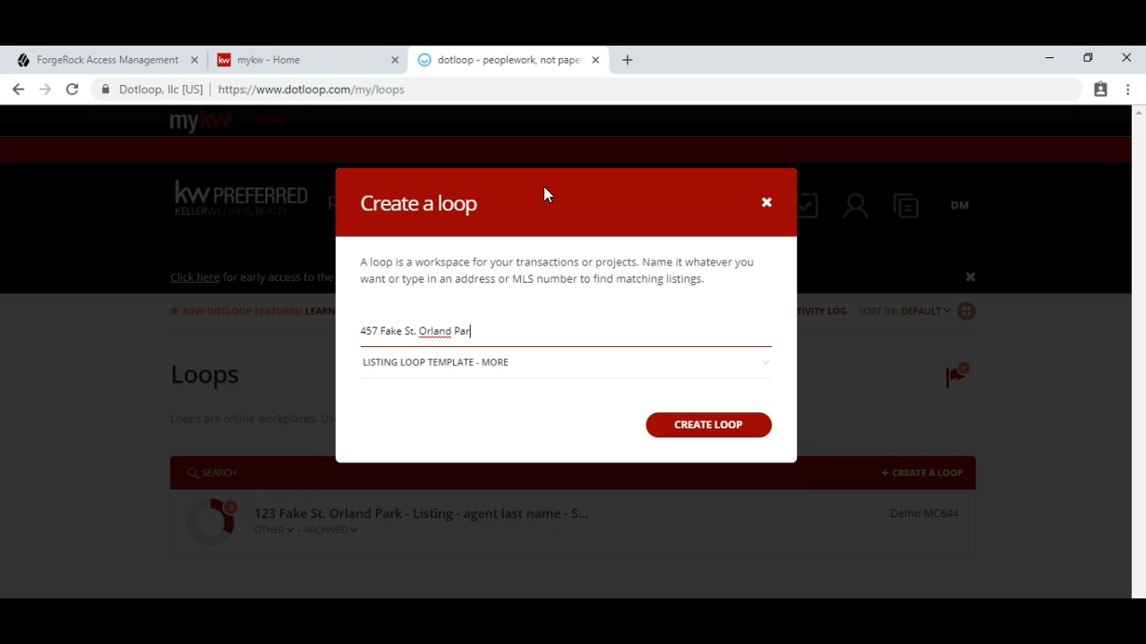
pyautogui.write('k, IL')
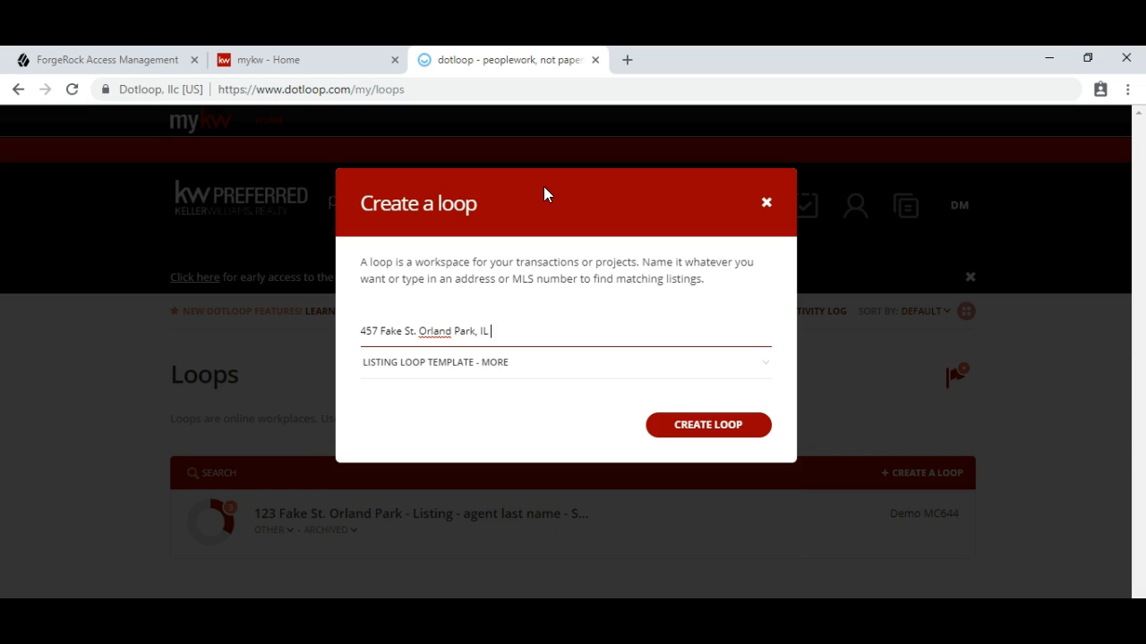
pyautogui.moveTo(477, 389)
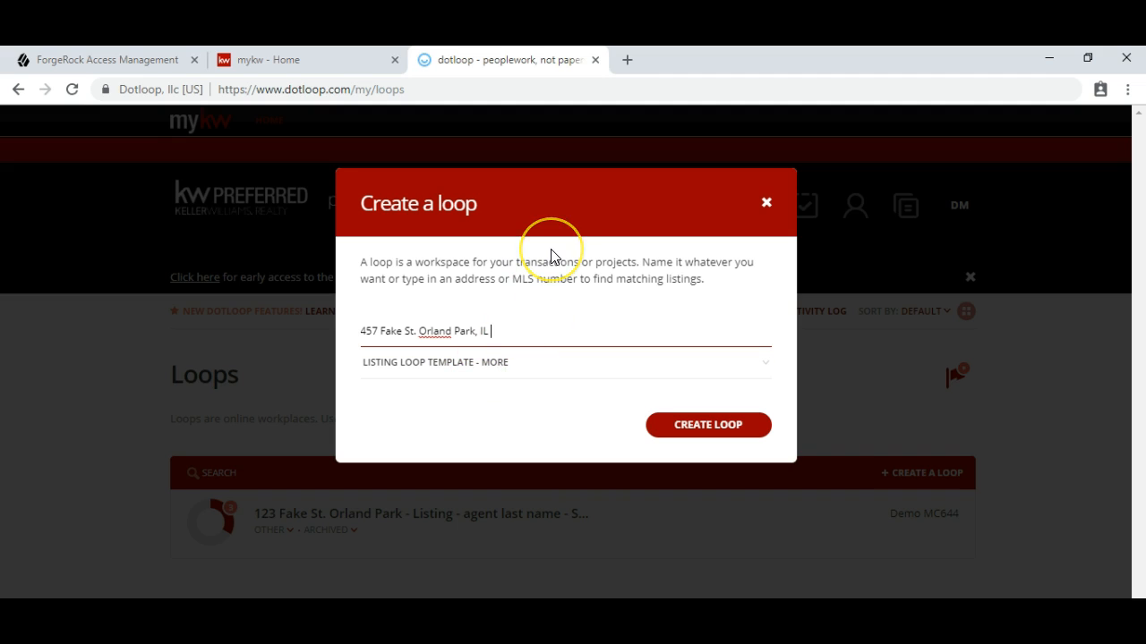
pyautogui.write('-')
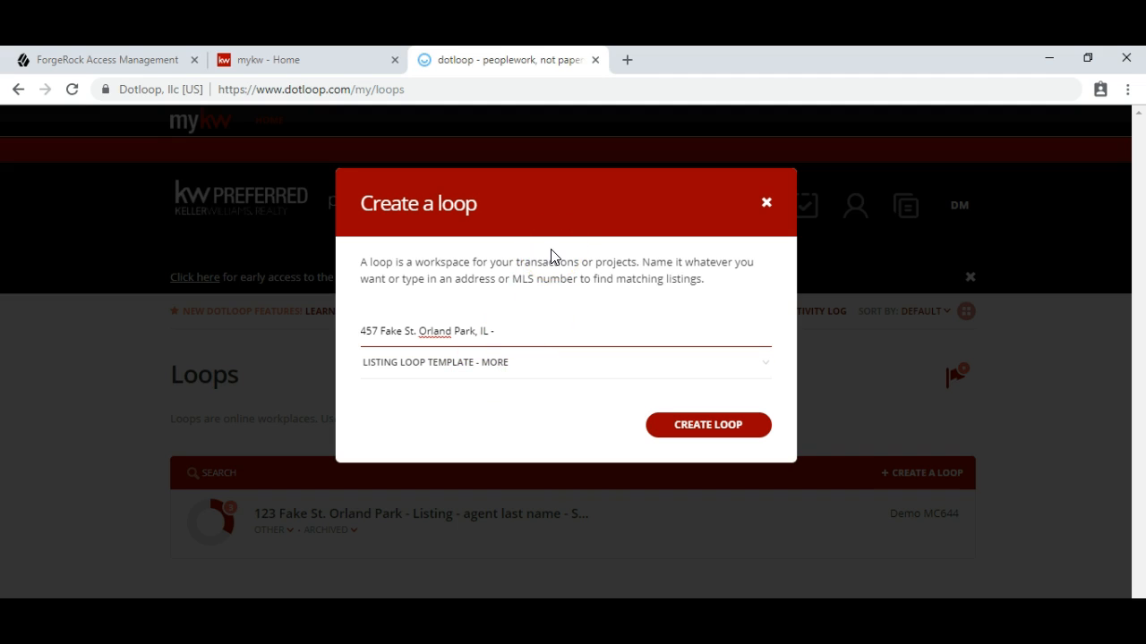
pyautogui.write('Listing -')
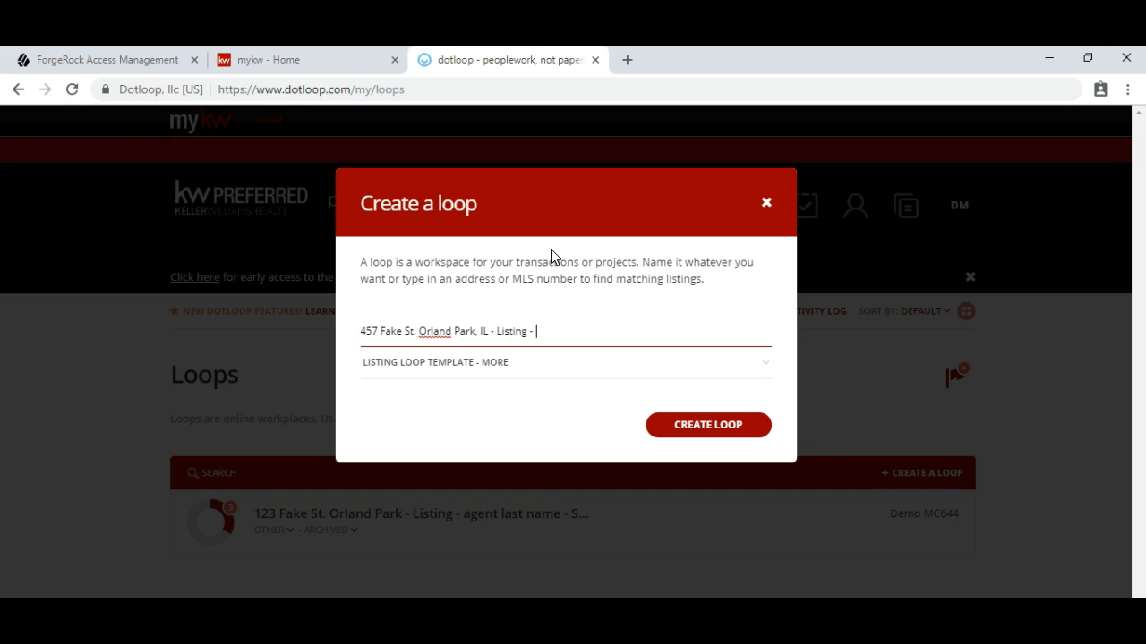
pyautogui.write('Ziemba -')
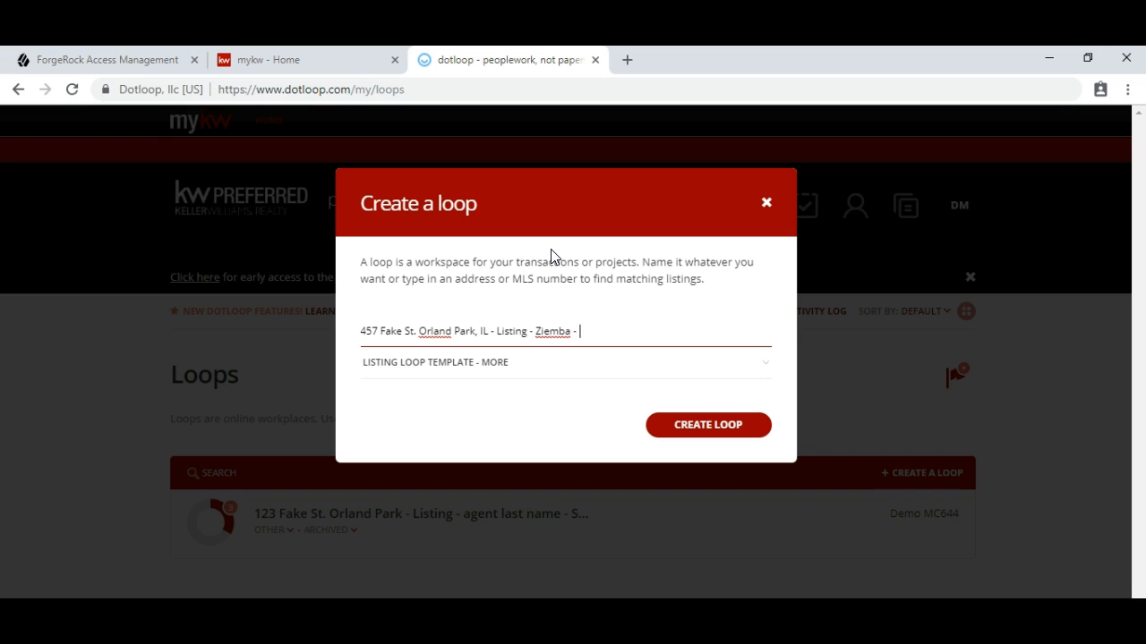
pyautogui.write('Same')
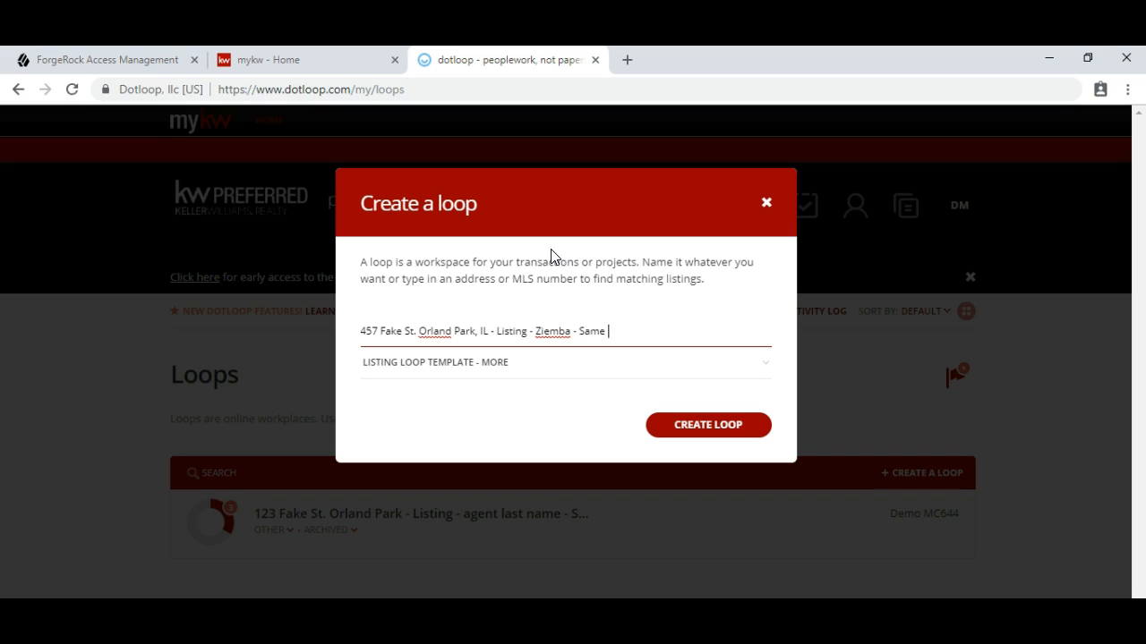
pyautogui.press('Backspace')
pyautogui.write(' Seller')
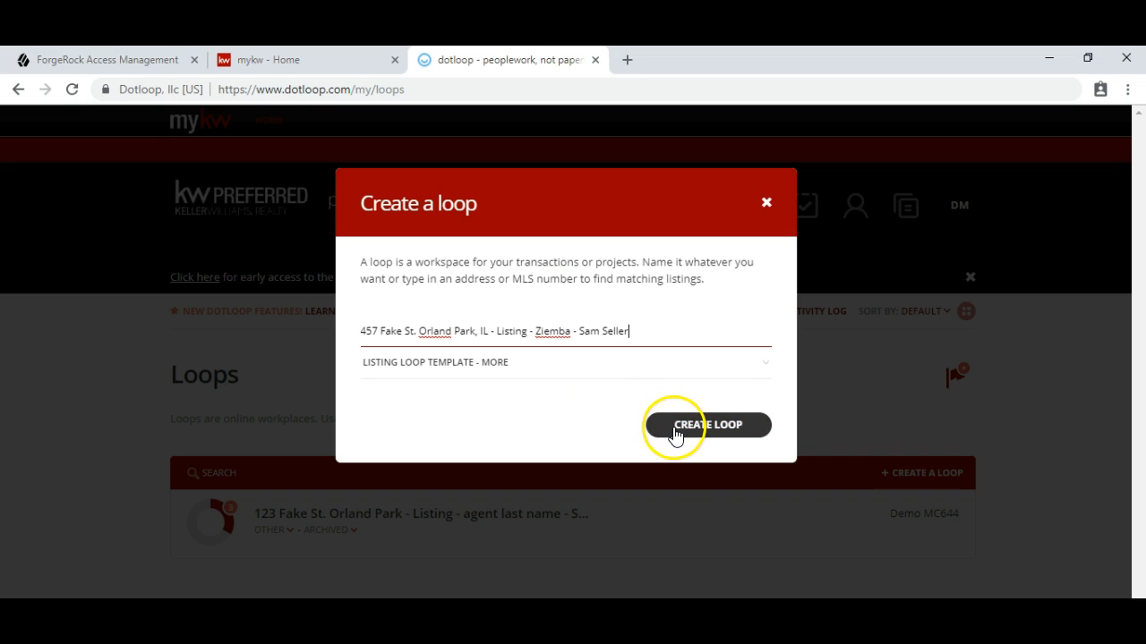
# Step: Create the loop and scroll its listing documents, pamphlets, offer and misc folders
pyautogui.click(707, 424)
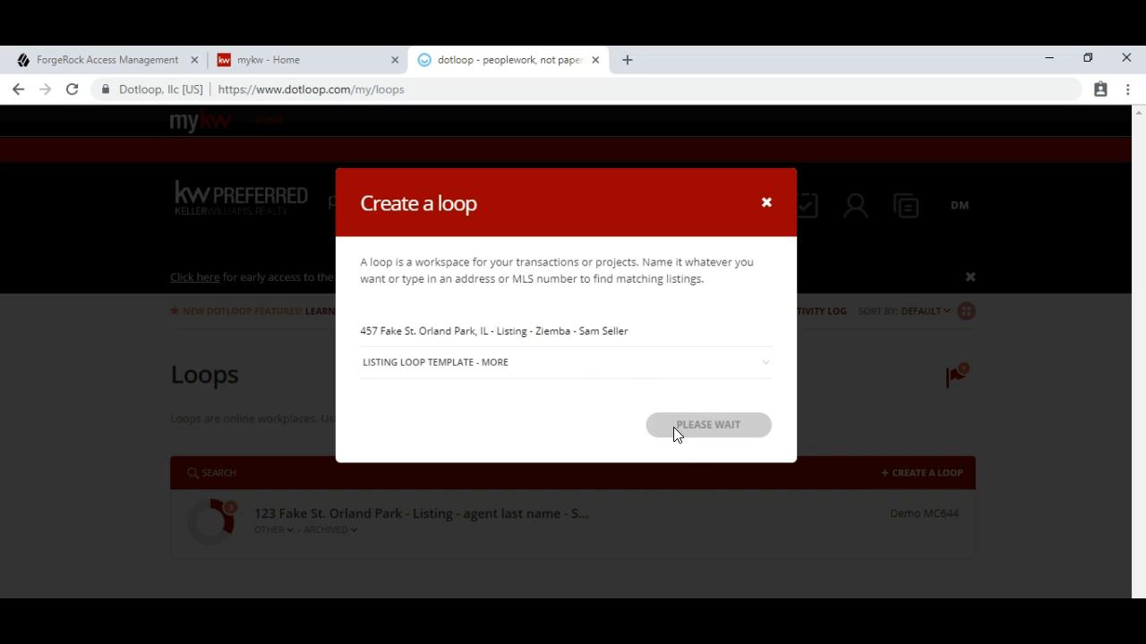
pyautogui.click(707, 424)
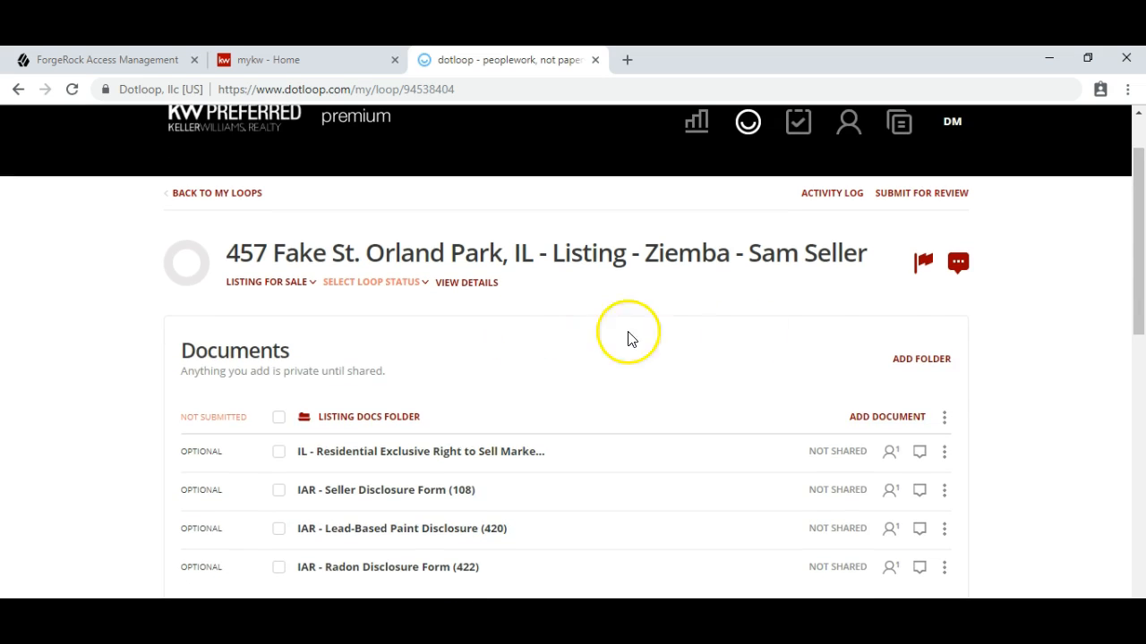
pyautogui.scroll(-3)
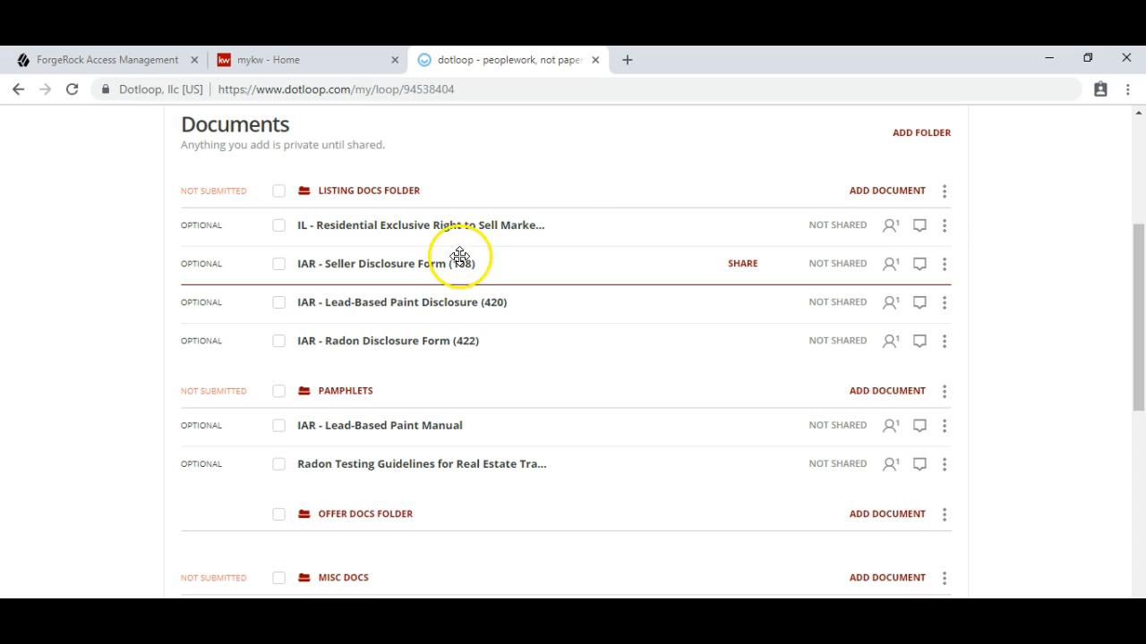
pyautogui.moveTo(450, 307)
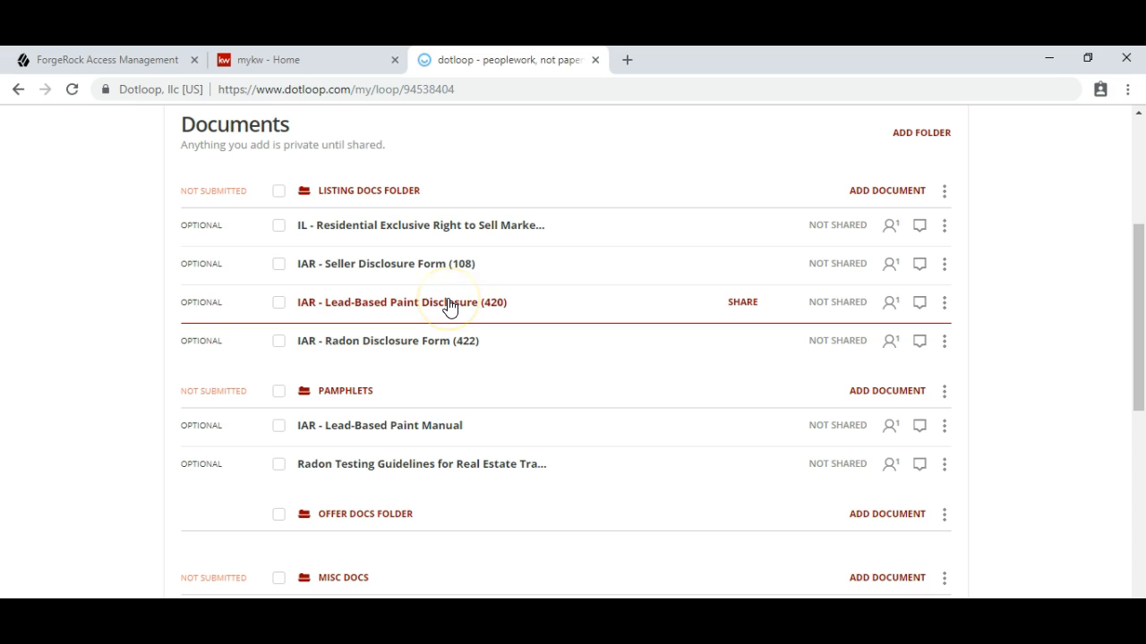